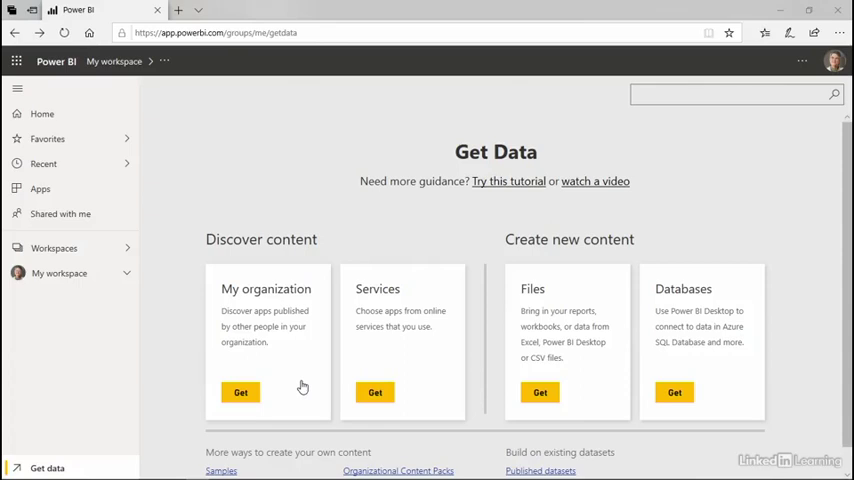
{"action": "mouse_move", "coordinate": [282, 386]}
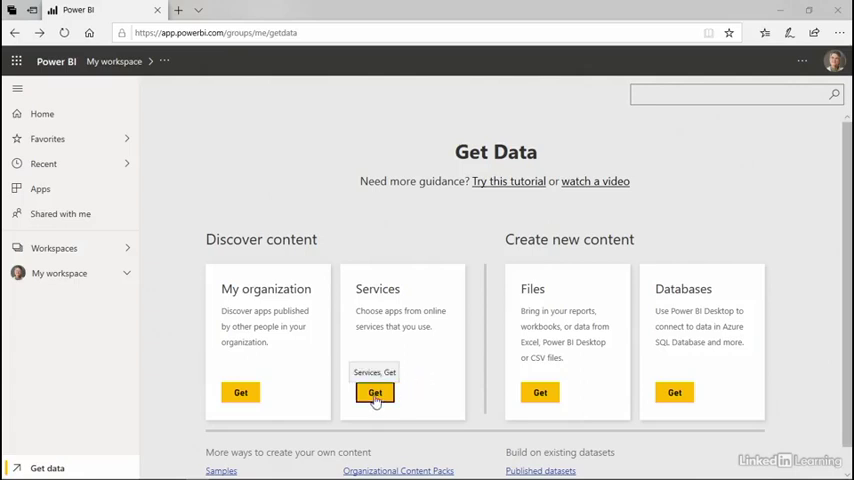
- Browse AppSource apps from online services, reviewing the Apps and My organization categories
{"action": "left_click", "coordinate": [374, 392]}
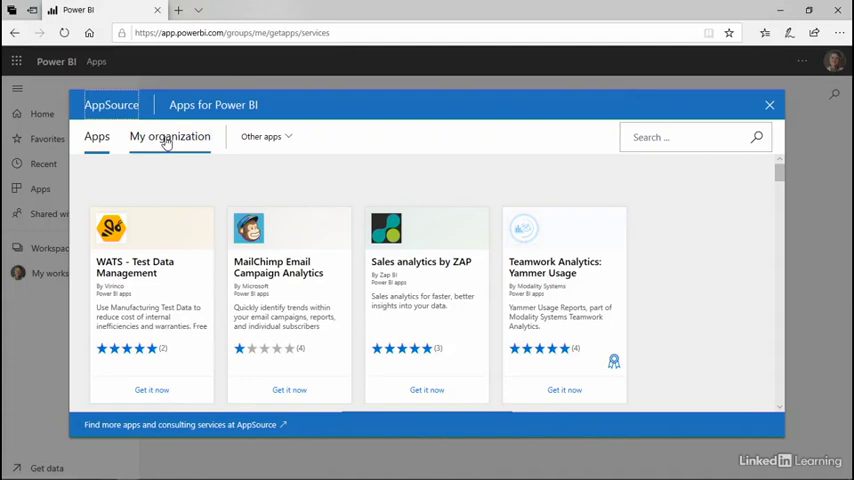
{"action": "left_click", "coordinate": [96, 136]}
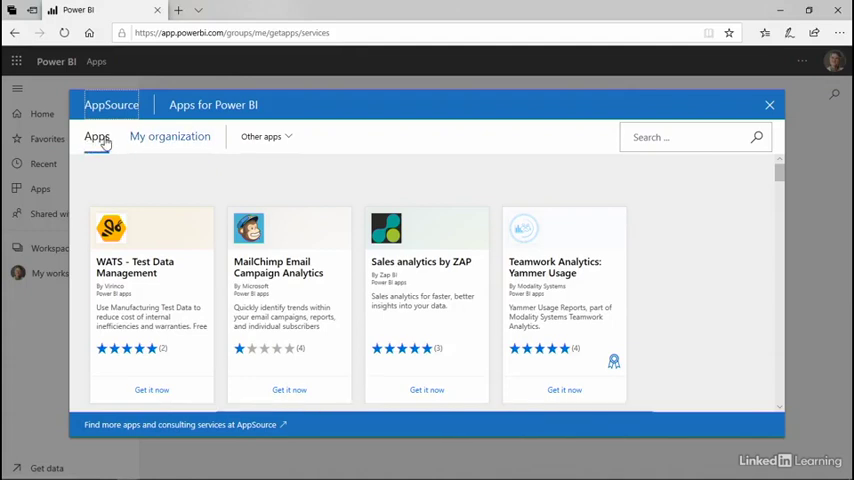
{"action": "left_click", "coordinate": [262, 136]}
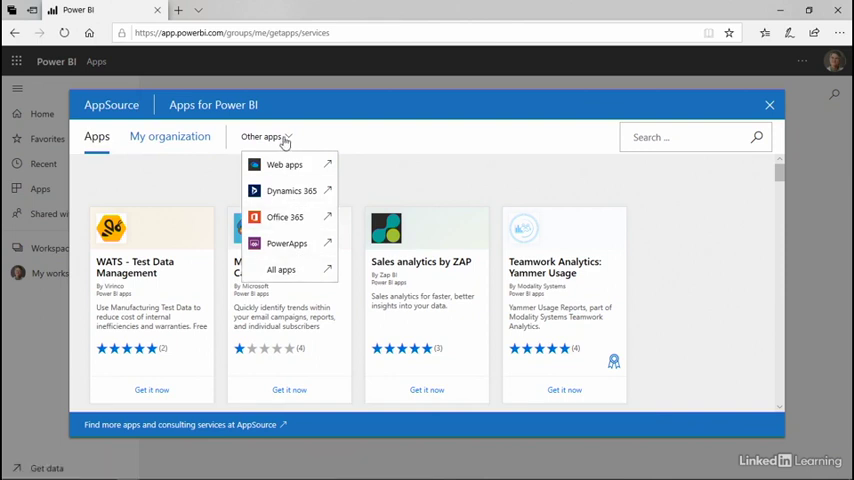
{"action": "mouse_move", "coordinate": [288, 244]}
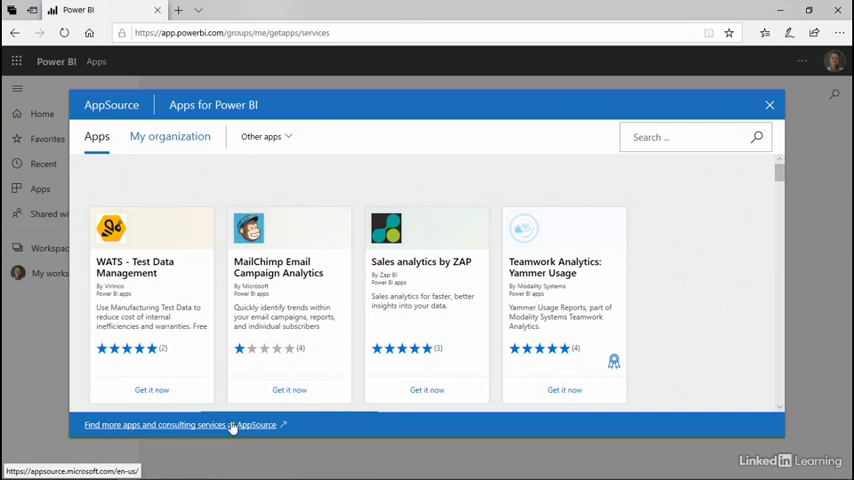
{"action": "mouse_move", "coordinate": [380, 180]}
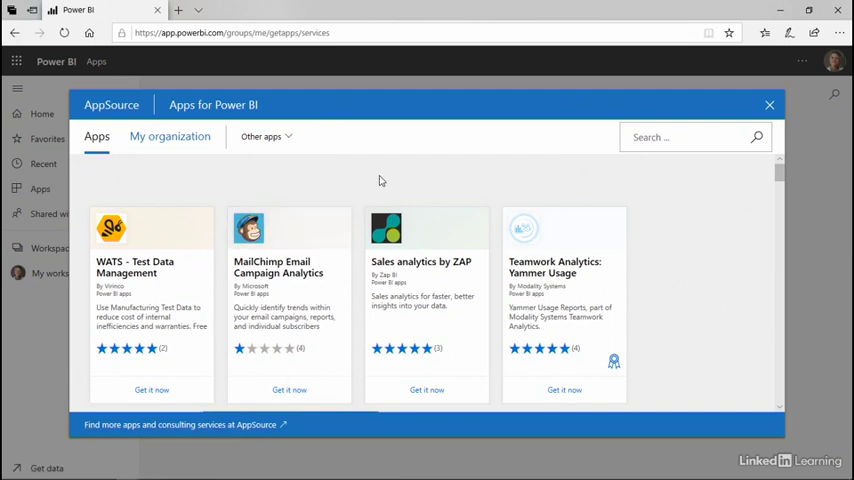
{"action": "mouse_move", "coordinate": [422, 180]}
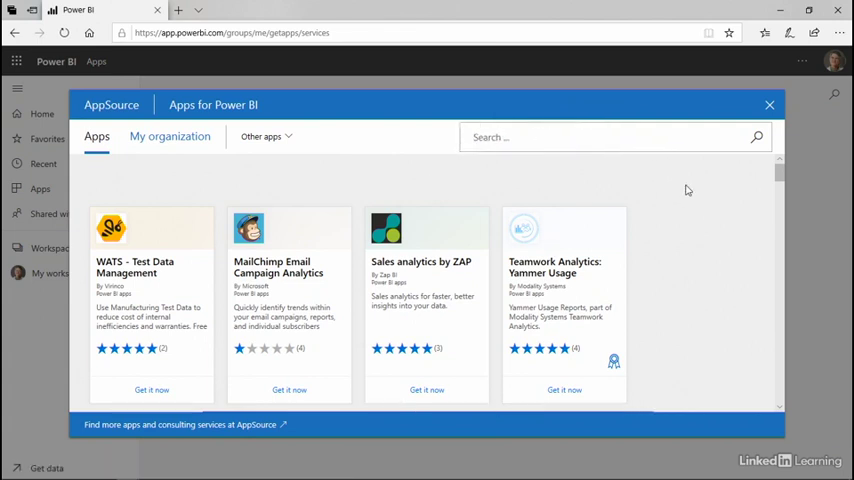
{"action": "type", "text": "dynamics"}
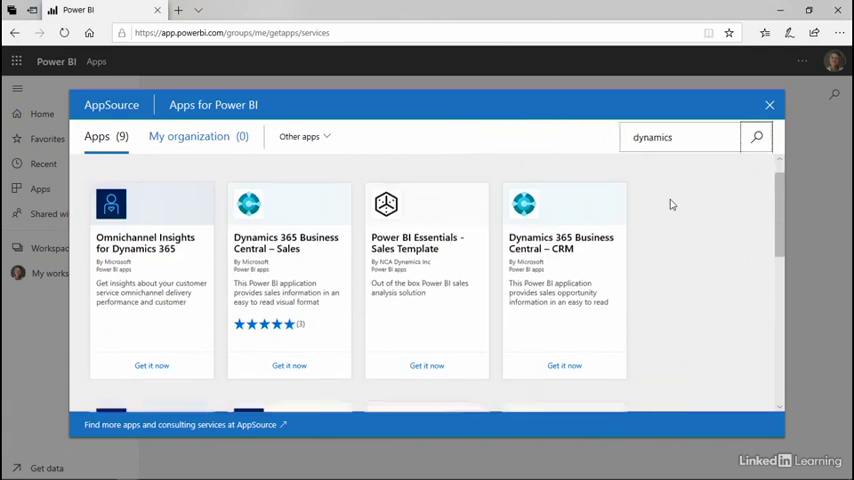
{"action": "scroll", "scroll_direction": "down", "scroll_amount": 3}
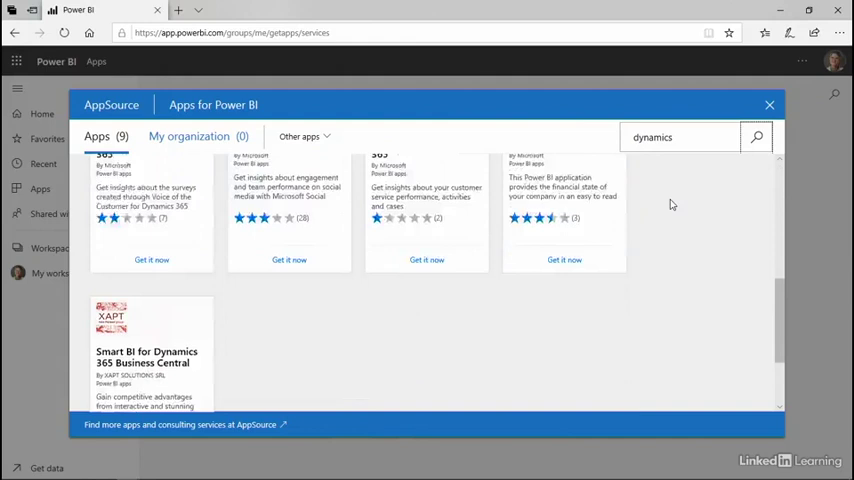
{"action": "scroll", "scroll_direction": "up", "scroll_amount": 3}
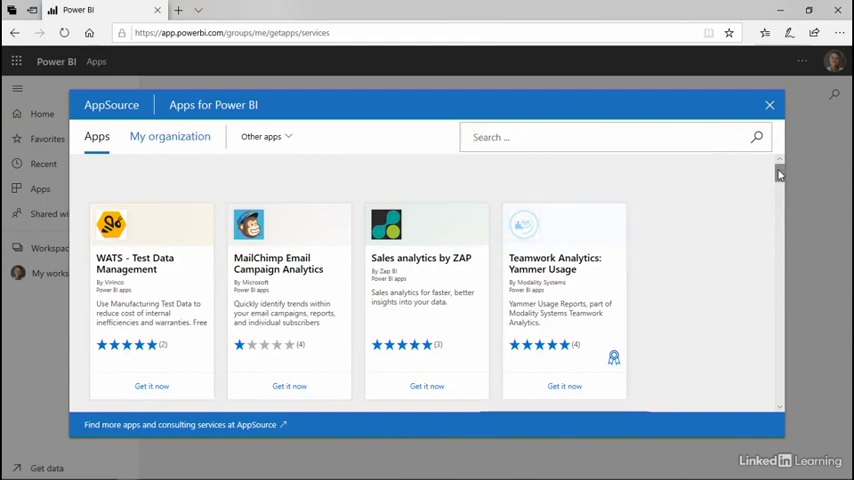
{"action": "scroll", "scroll_direction": "down", "scroll_amount": 3}
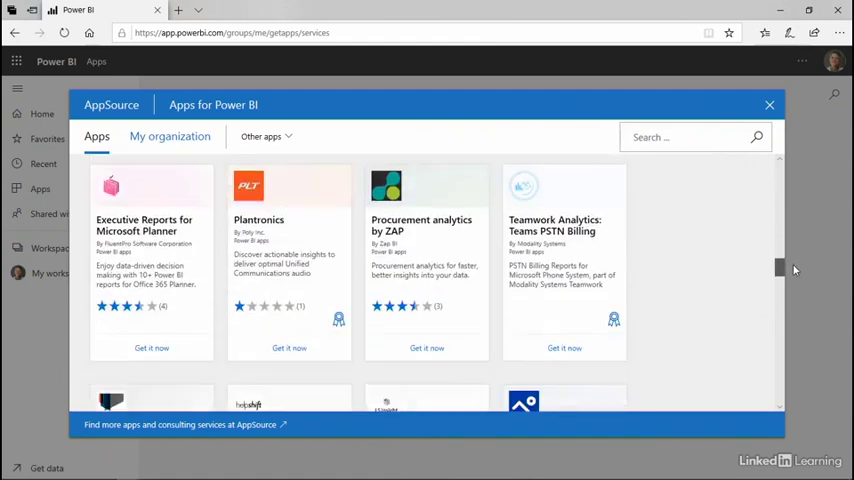
{"action": "scroll", "scroll_direction": "down", "scroll_amount": 3}
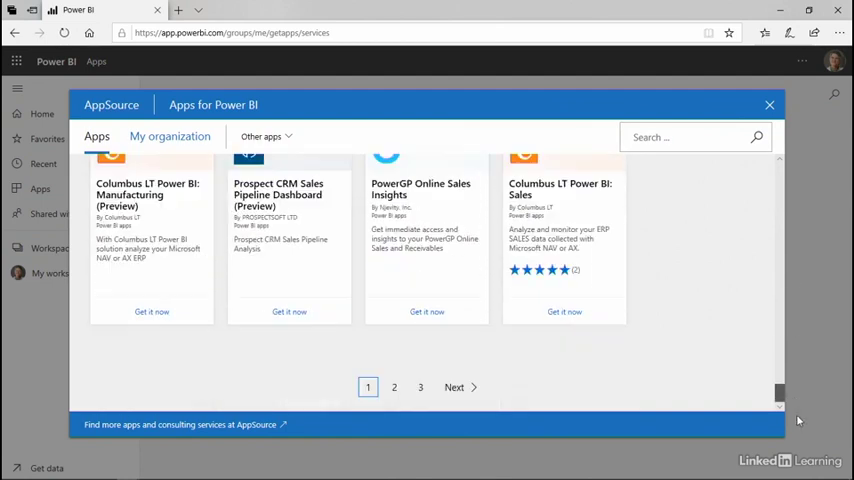
{"action": "scroll", "scroll_direction": "down", "scroll_amount": 3}
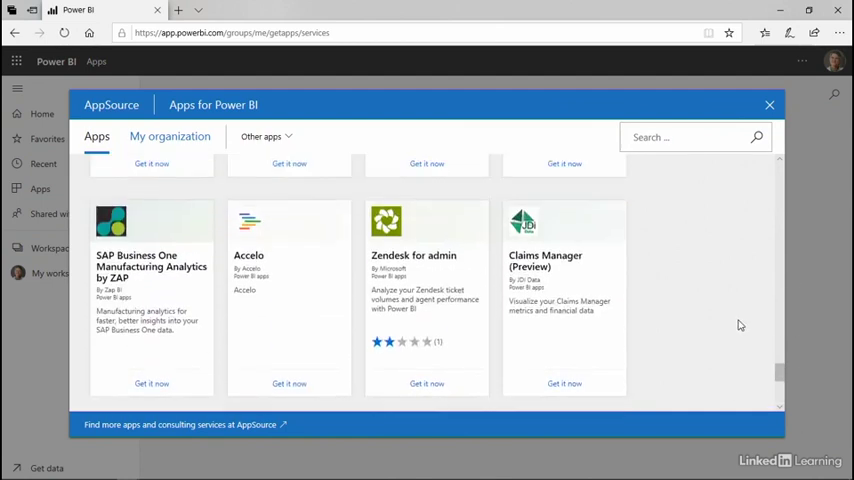
{"action": "scroll", "scroll_direction": "down", "scroll_amount": 3}
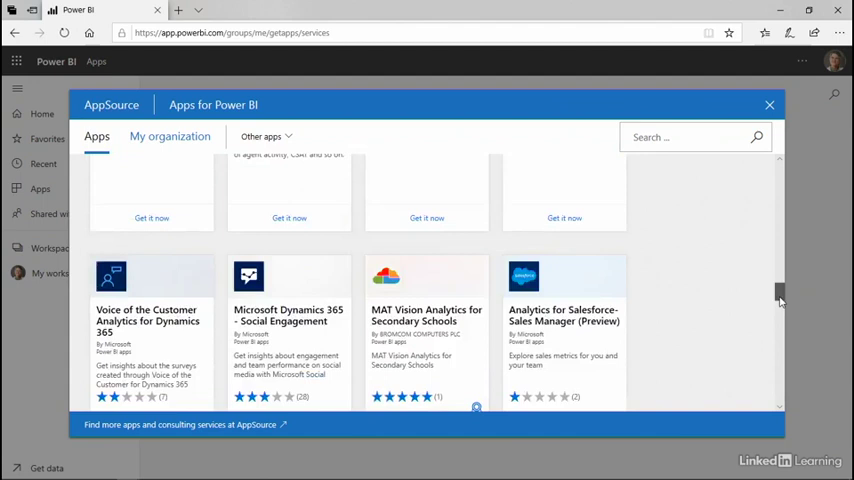
{"action": "scroll", "scroll_direction": "down", "scroll_amount": 3}
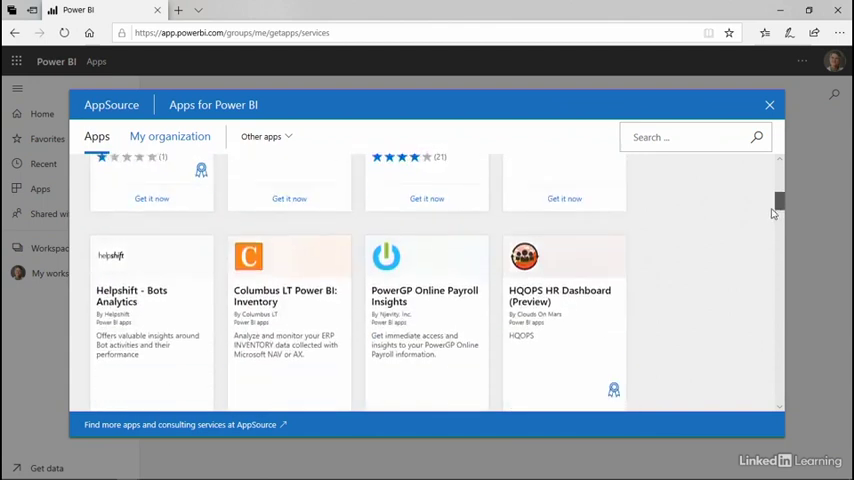
{"action": "scroll", "scroll_direction": "up", "scroll_amount": 3}
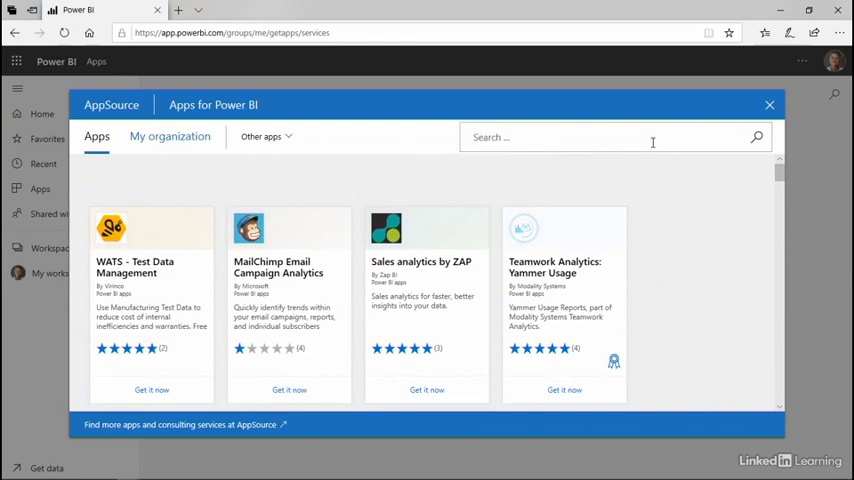
- Search AppSource for 'sales' and scroll to the LinkedIn Sales Navigator Analytics Integration tile
{"action": "type", "text": "sales"}
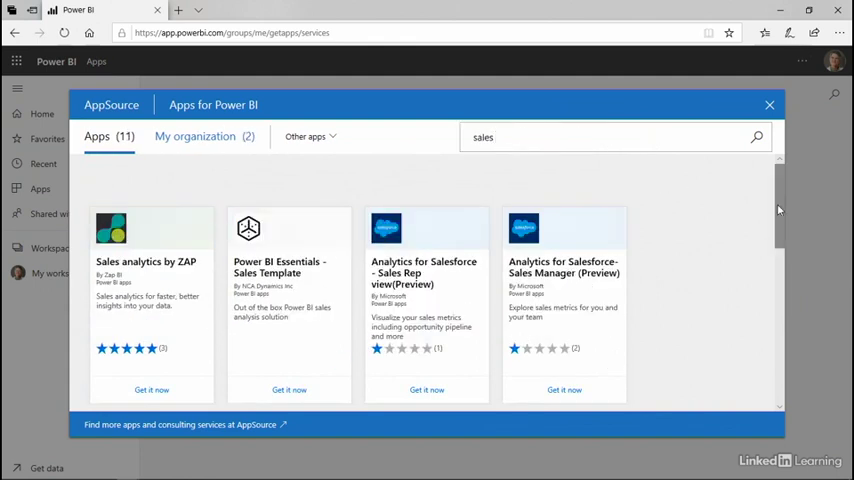
{"action": "scroll", "scroll_direction": "down", "scroll_amount": 3}
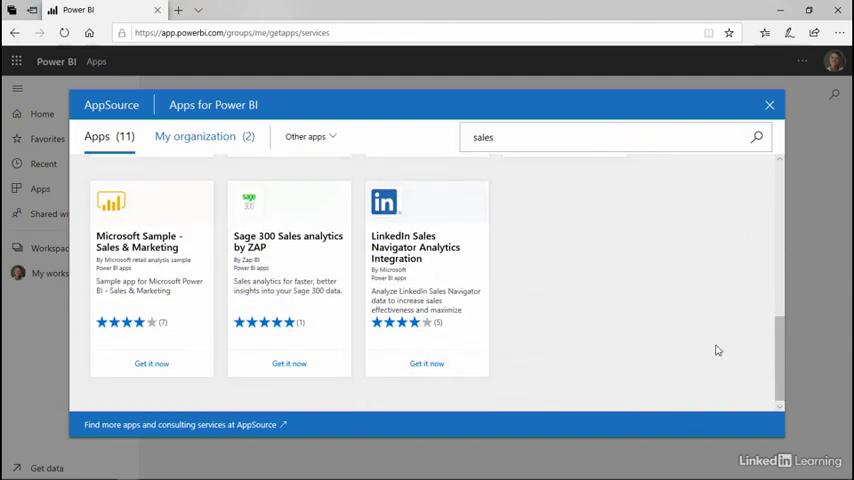
{"action": "mouse_move", "coordinate": [426, 290]}
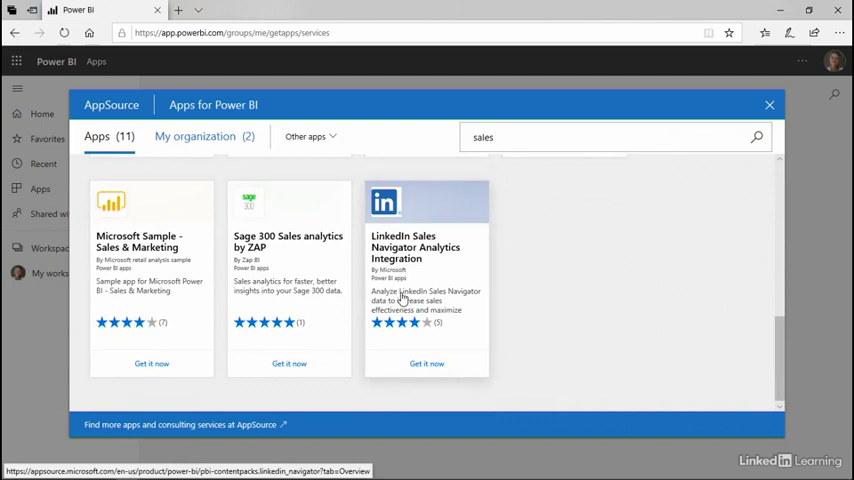
{"action": "mouse_move", "coordinate": [476, 344]}
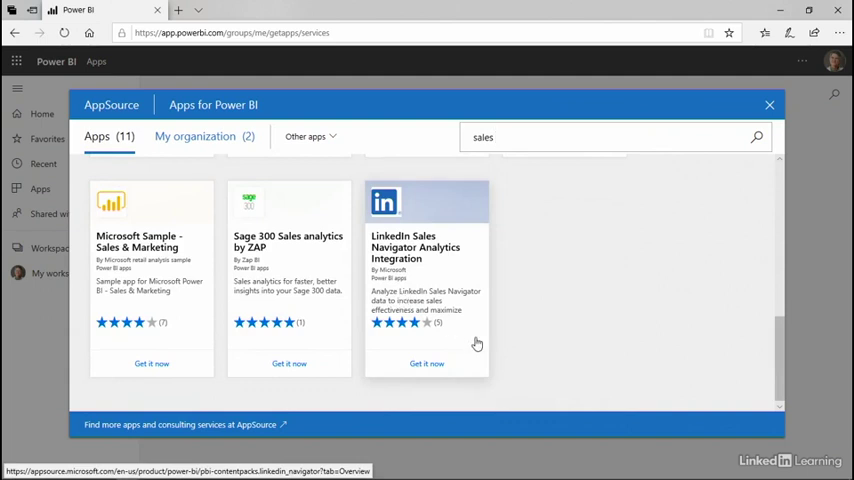
{"action": "mouse_move", "coordinate": [444, 298]}
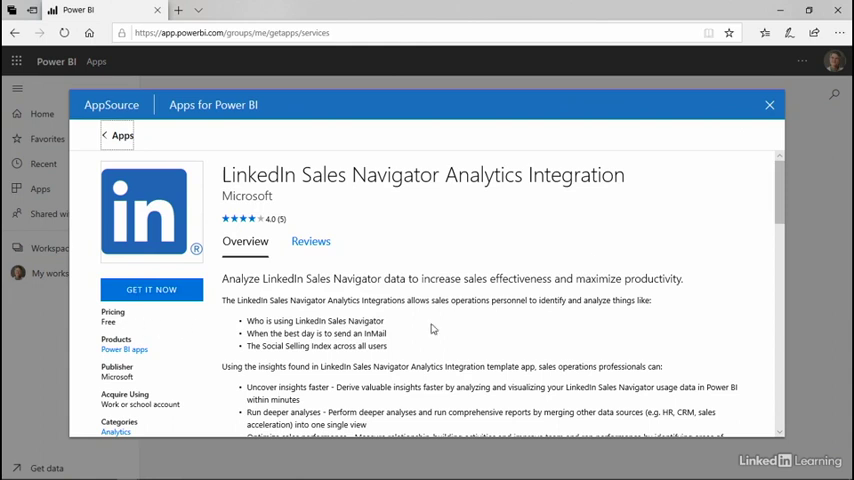
{"action": "scroll", "scroll_direction": "down", "scroll_amount": 3}
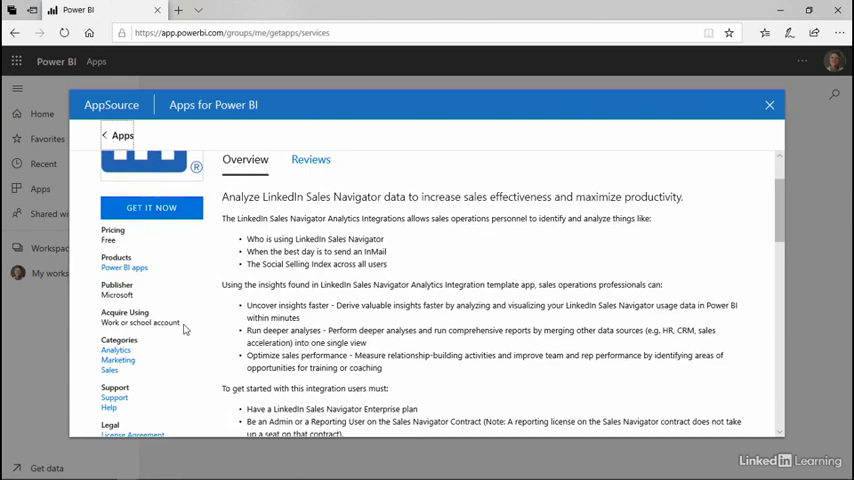
{"action": "mouse_move", "coordinate": [744, 252]}
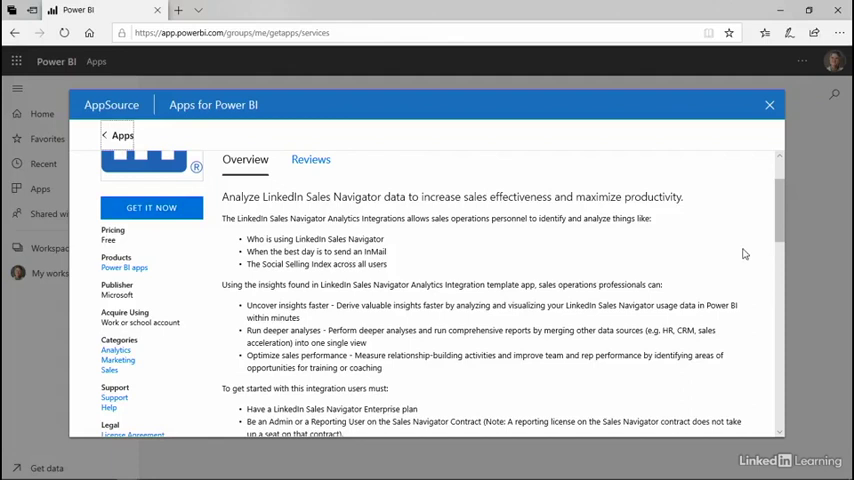
{"action": "scroll", "scroll_direction": "up", "scroll_amount": 3}
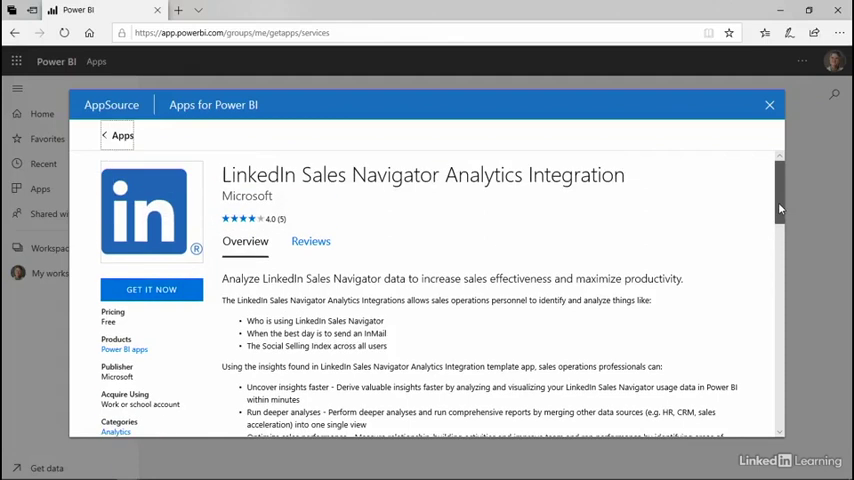
{"action": "scroll", "scroll_direction": "down", "scroll_amount": 3}
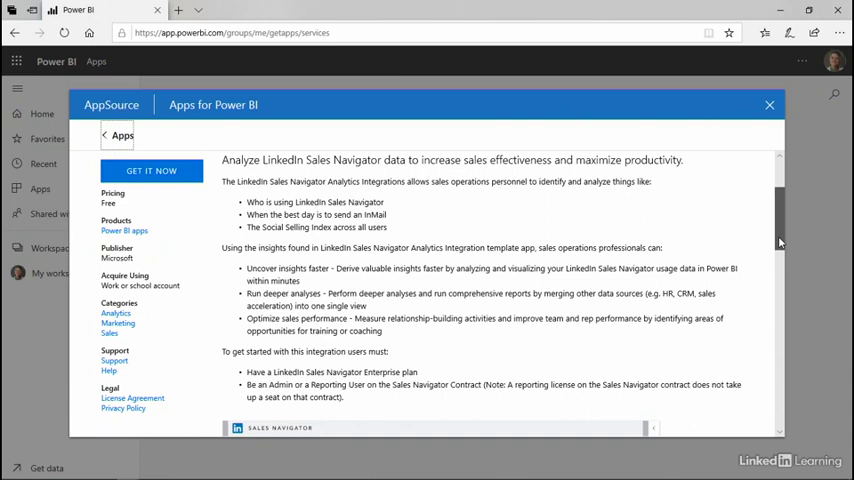
{"action": "scroll", "scroll_direction": "down", "scroll_amount": 3}
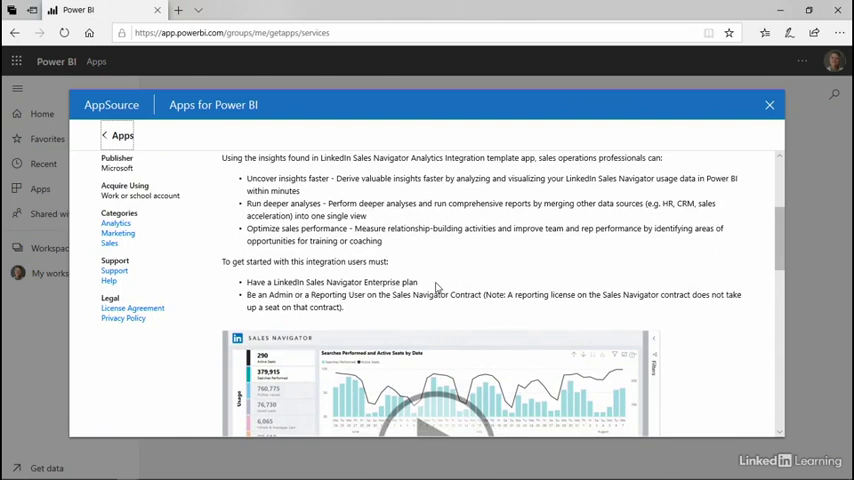
{"action": "mouse_move", "coordinate": [396, 310]}
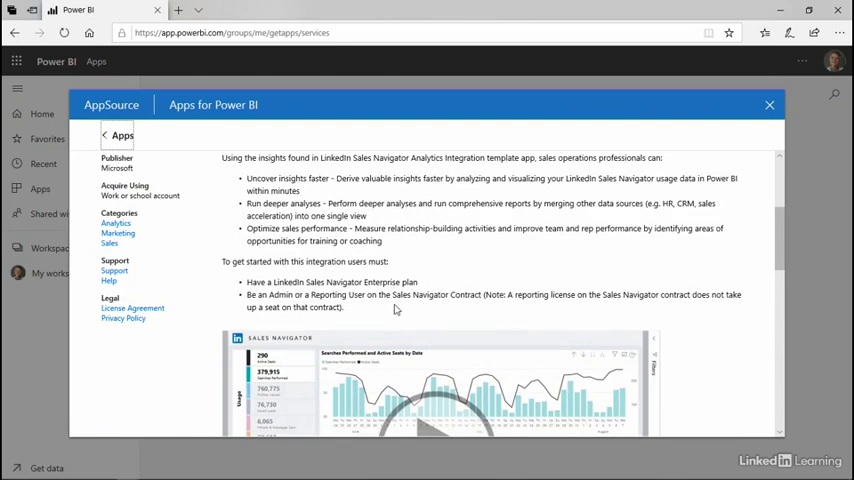
{"action": "mouse_move", "coordinate": [486, 298]}
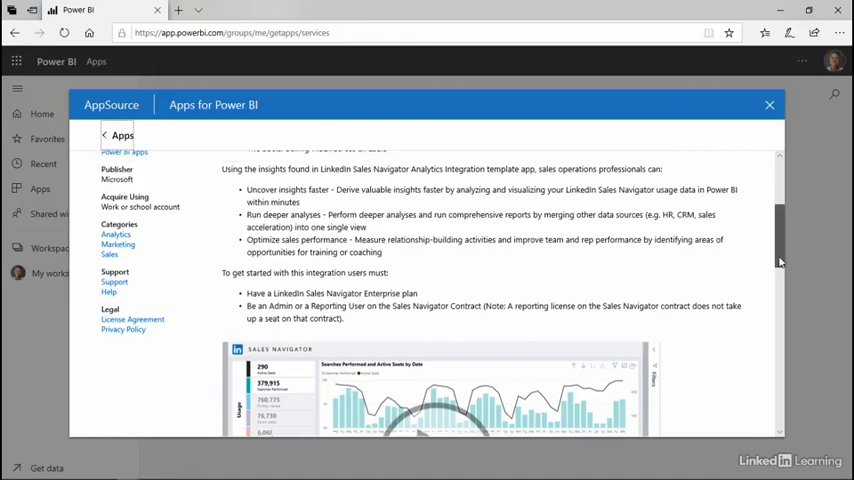
{"action": "scroll", "scroll_direction": "up", "scroll_amount": 3}
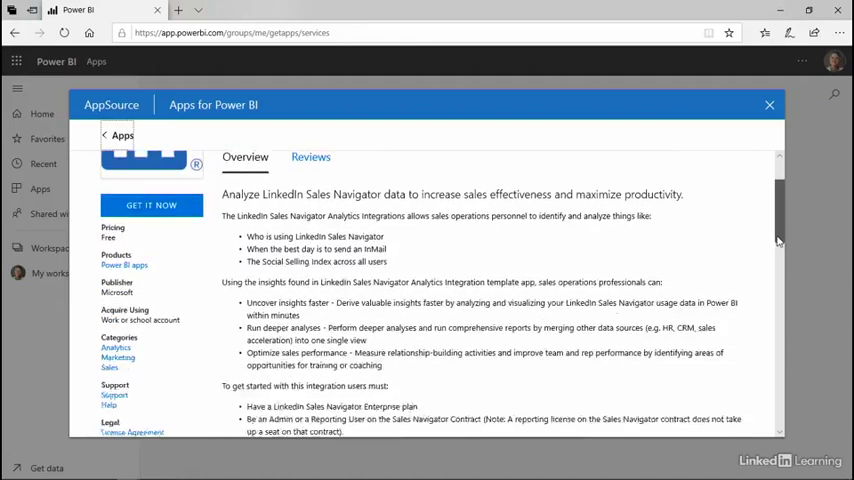
{"action": "scroll", "scroll_direction": "down", "scroll_amount": 3}
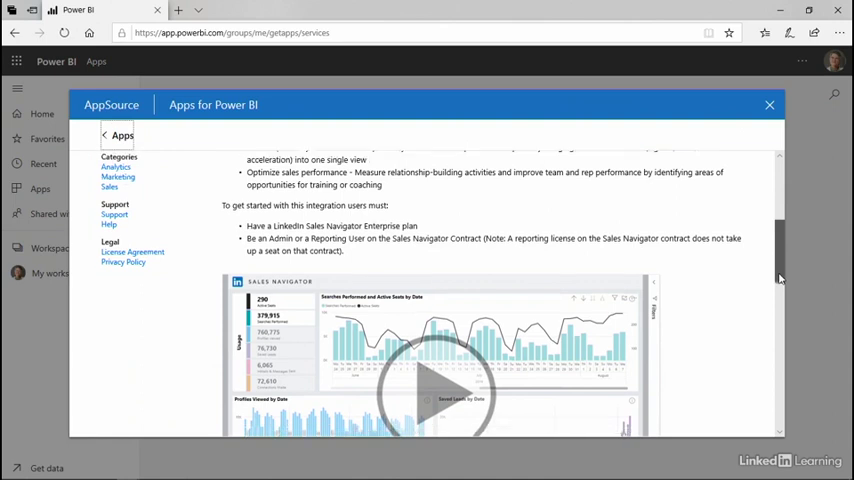
{"action": "scroll", "scroll_direction": "down", "scroll_amount": 3}
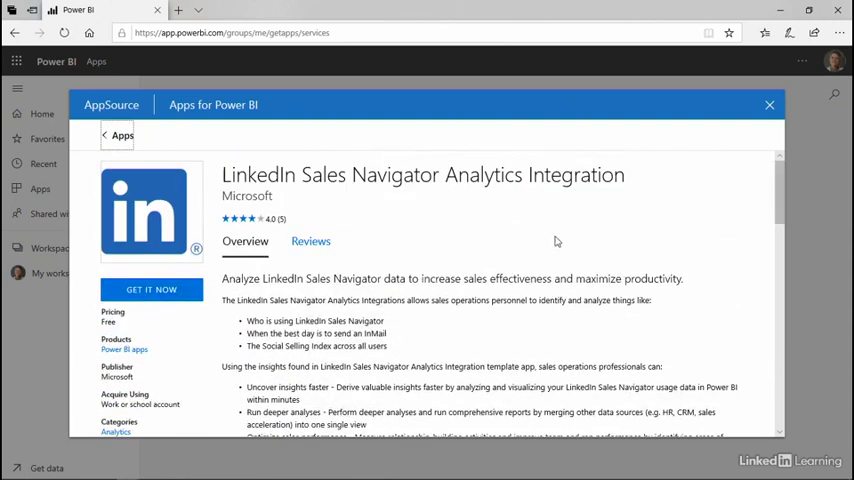
{"action": "left_click", "coordinate": [152, 288]}
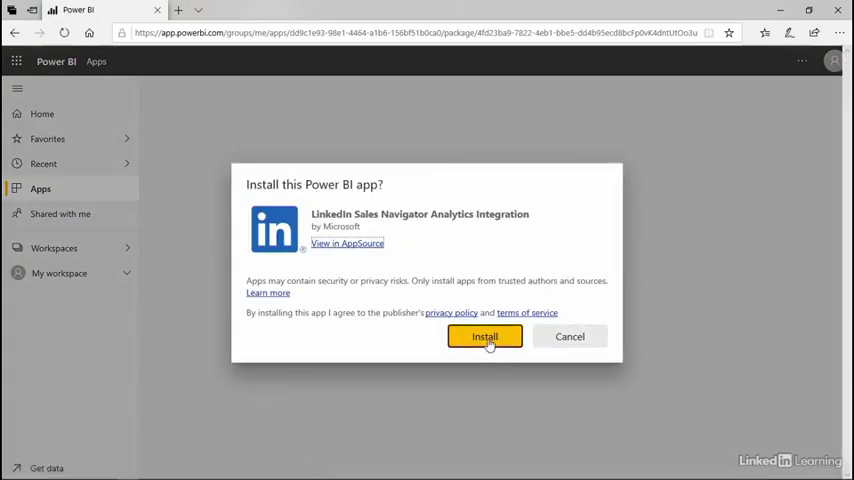
- Confirm installation, choosing Overwrite an existing version in the Version 7 workspace
{"action": "left_click", "coordinate": [484, 336]}
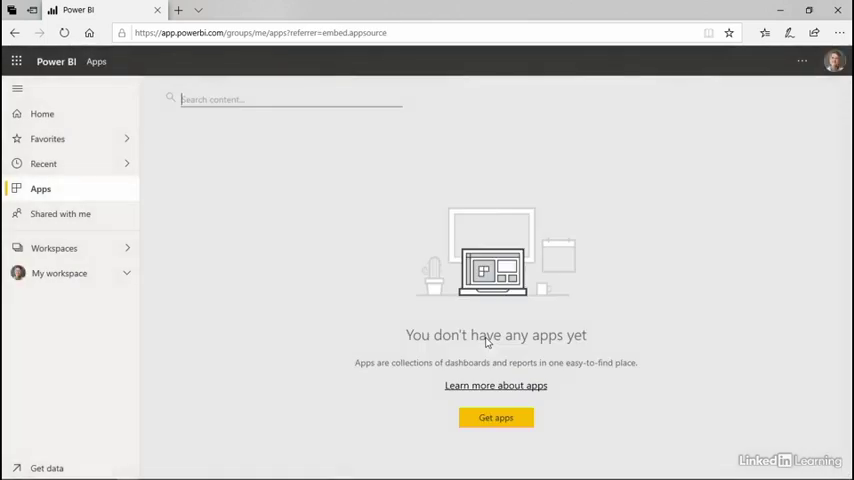
{"action": "left_click", "coordinate": [496, 416]}
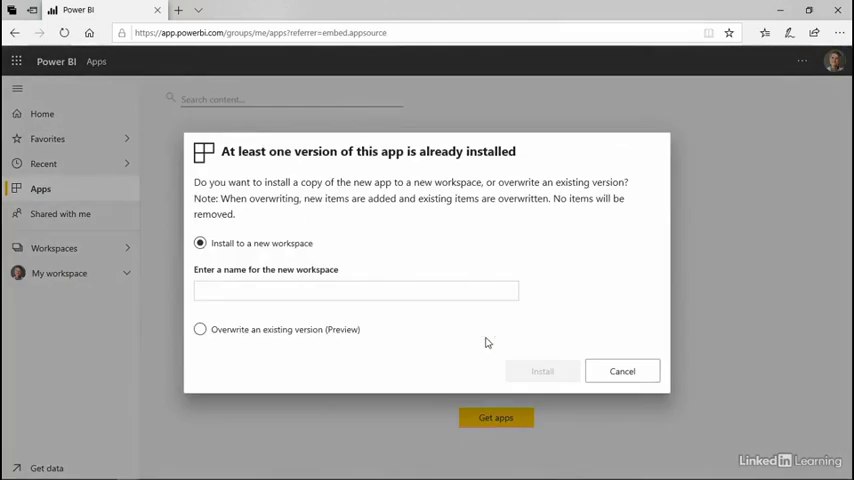
{"action": "left_click", "coordinate": [200, 328]}
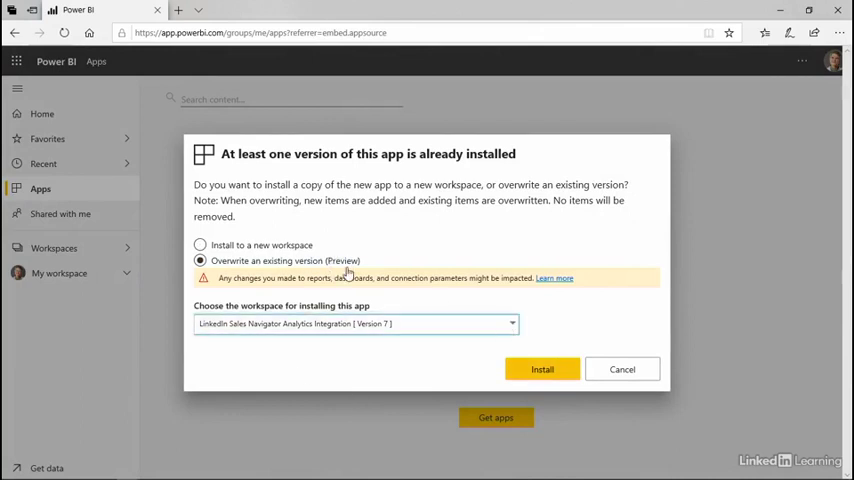
{"action": "left_click", "coordinate": [542, 368]}
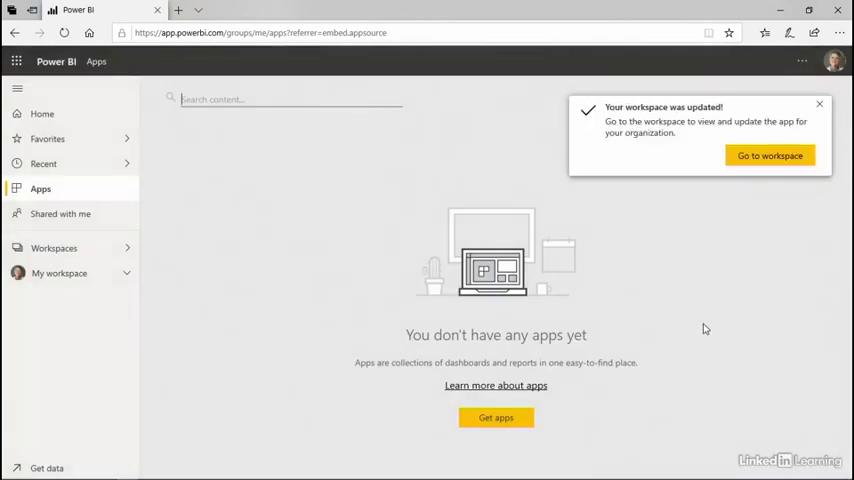
- Go to the updated workspace and review its Reports and empty Dashboards lists
{"action": "left_click", "coordinate": [820, 104]}
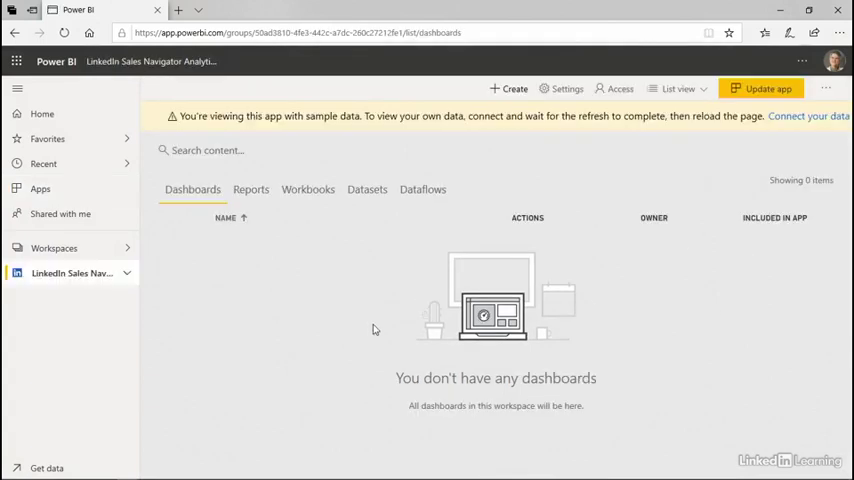
{"action": "mouse_move", "coordinate": [252, 148]}
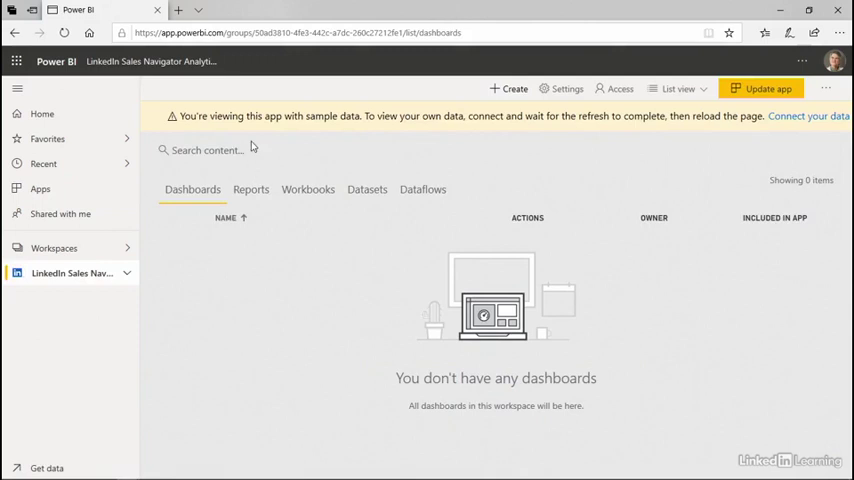
{"action": "mouse_move", "coordinate": [378, 130]}
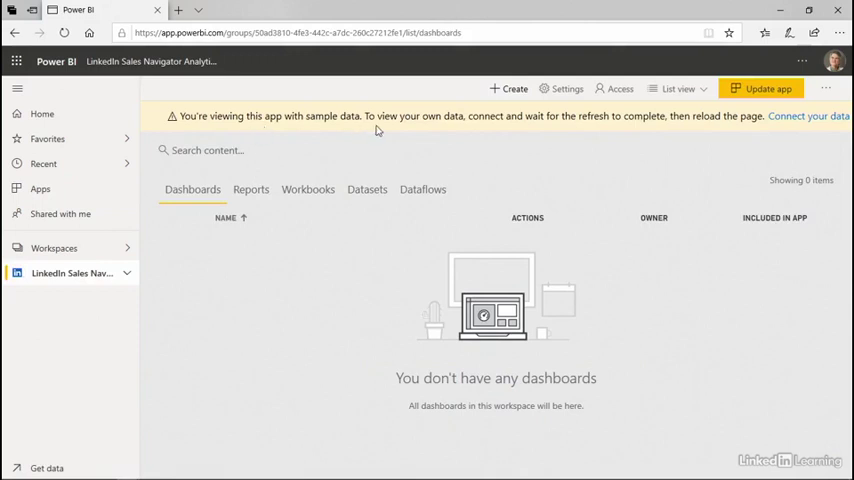
{"action": "mouse_move", "coordinate": [788, 128]}
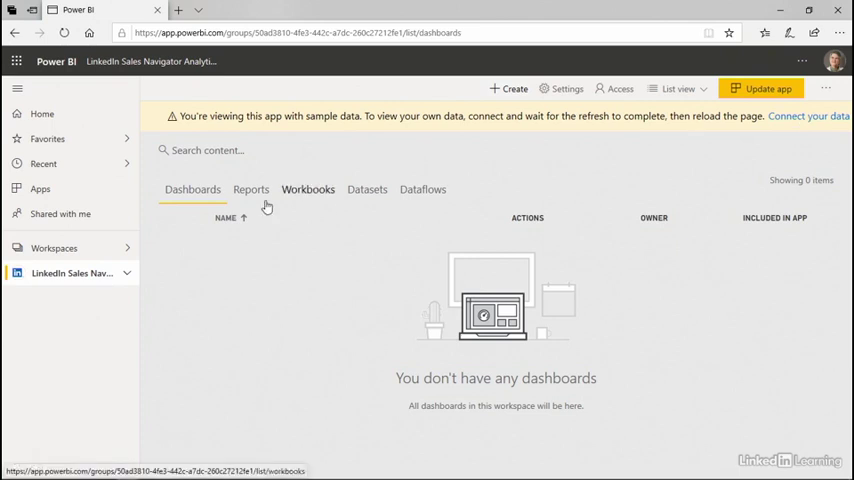
{"action": "left_click", "coordinate": [192, 188]}
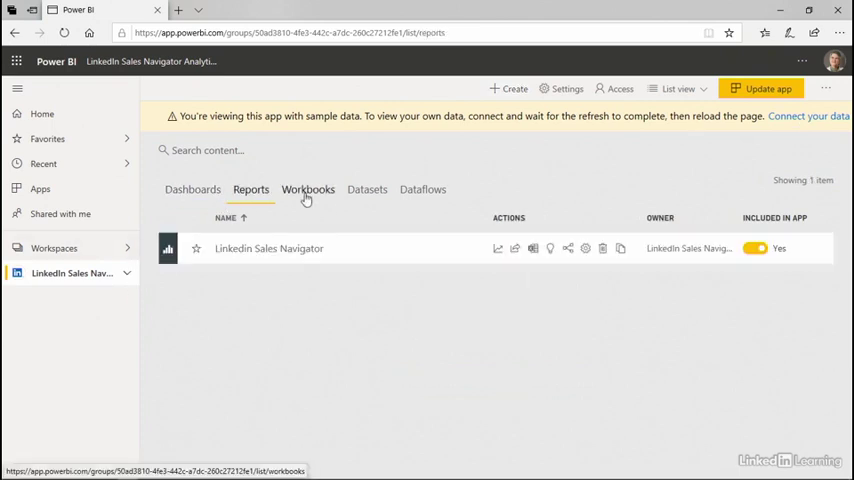
{"action": "left_click", "coordinate": [368, 188]}
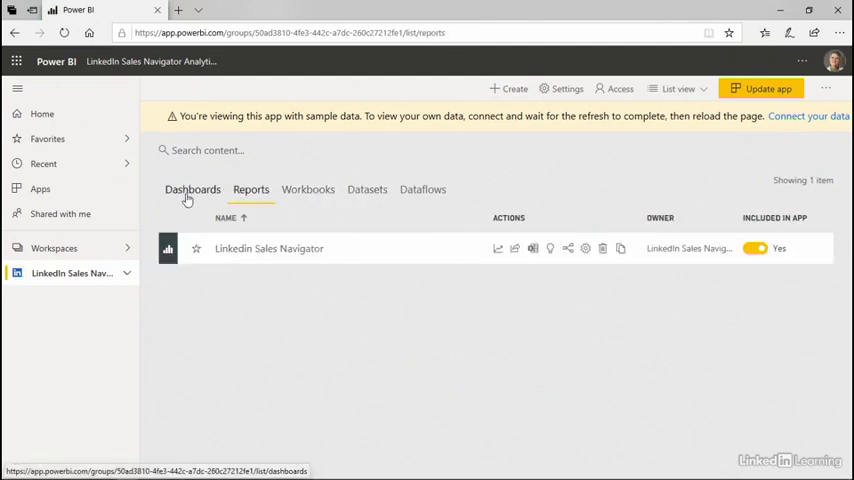
{"action": "left_click", "coordinate": [192, 188]}
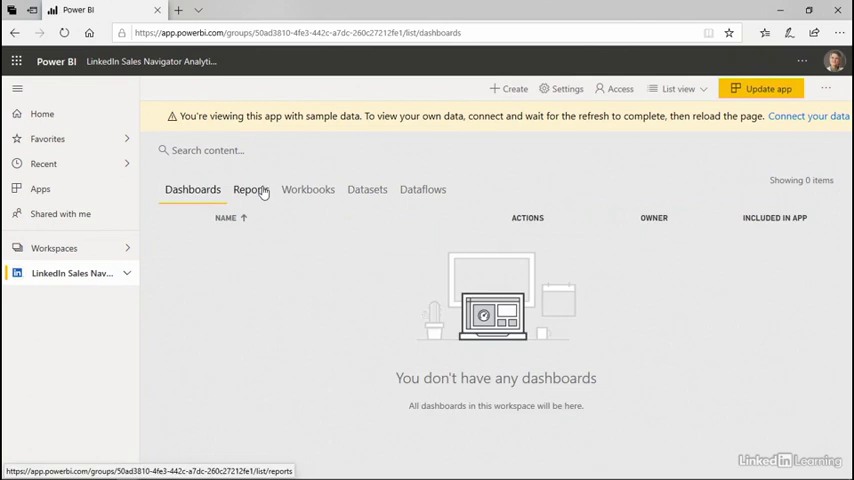
{"action": "left_click", "coordinate": [250, 188]}
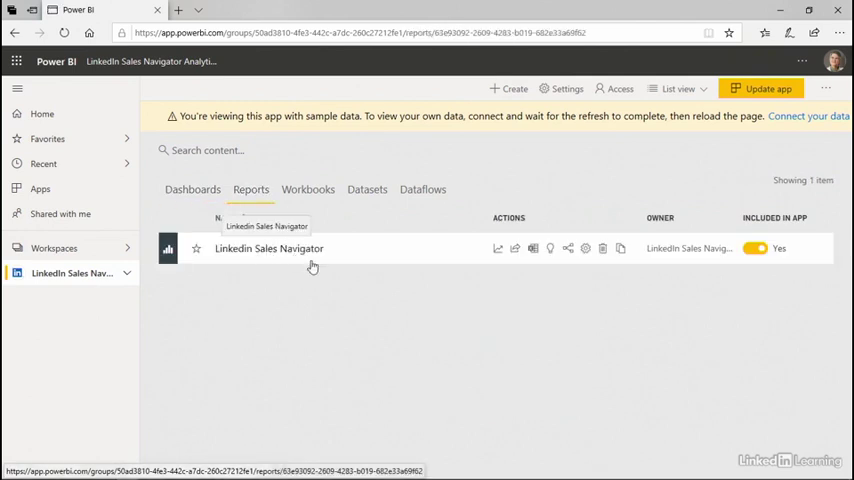
- View the workspace's sample LinkedIn Sales Navigator report
{"action": "left_click", "coordinate": [268, 248]}
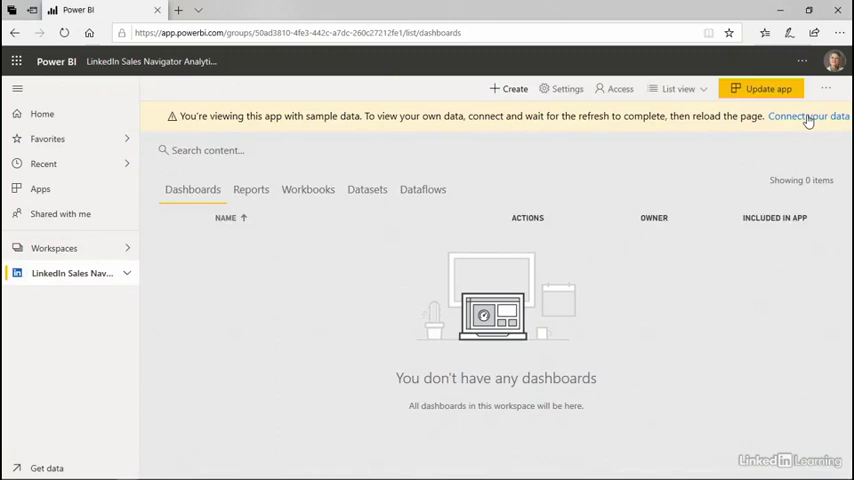
- Visit Apps and Home to see the app in favorites and recents, then land on Get Data
{"action": "left_click", "coordinate": [40, 188]}
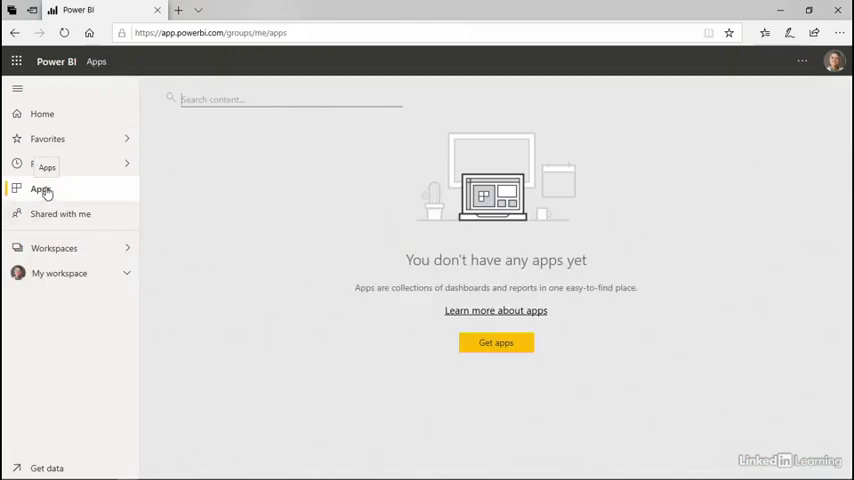
{"action": "left_click", "coordinate": [42, 112]}
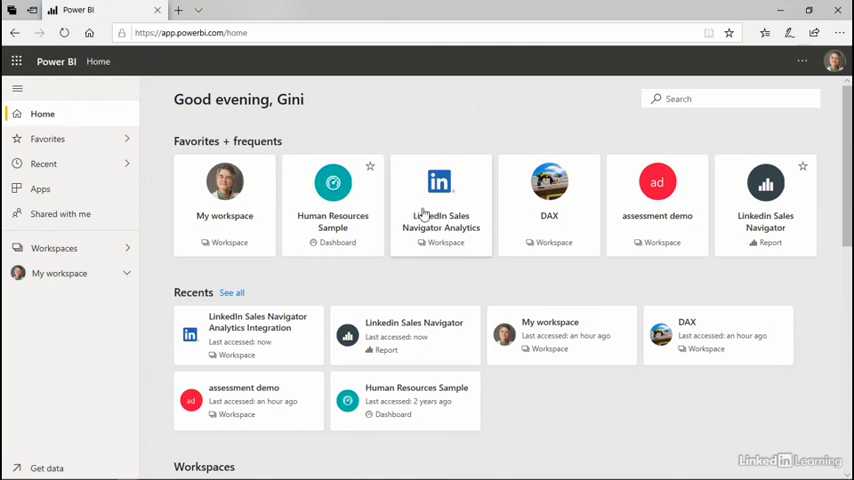
{"action": "mouse_move", "coordinate": [364, 286]}
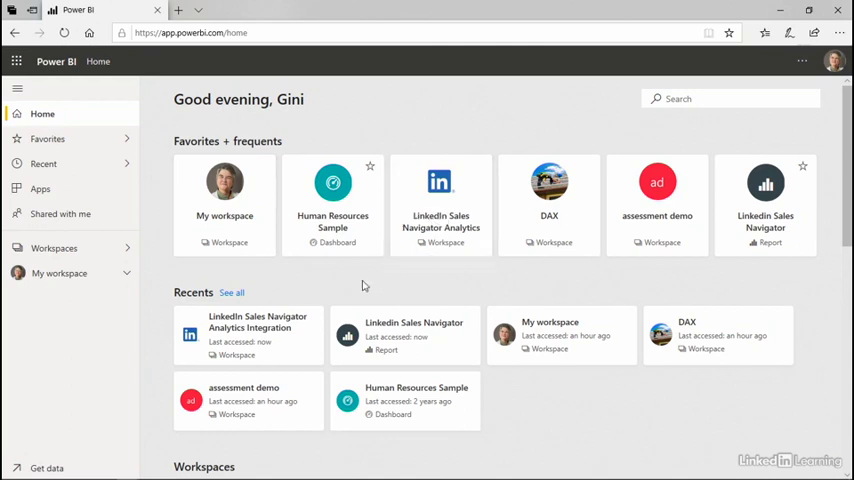
{"action": "mouse_move", "coordinate": [164, 310]}
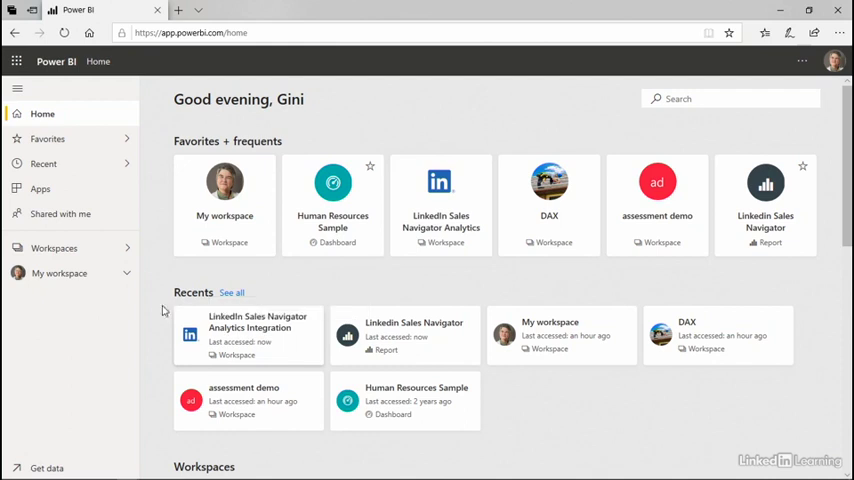
{"action": "left_click", "coordinate": [48, 468]}
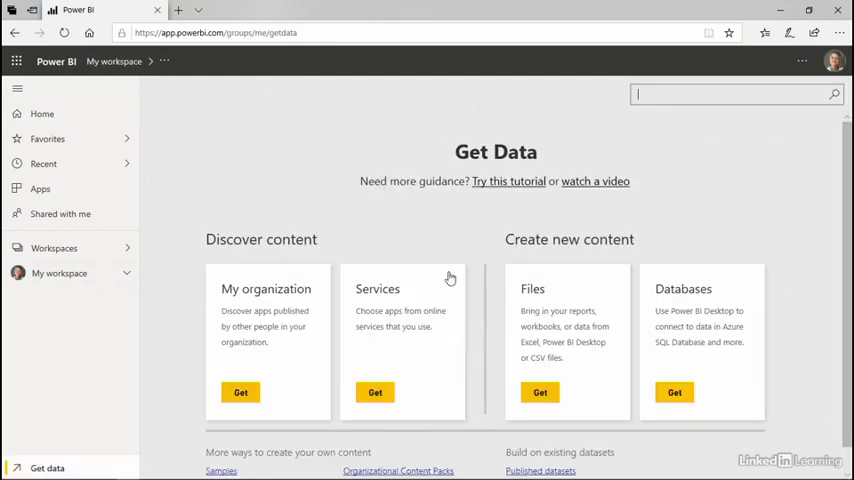
{"action": "mouse_move", "coordinate": [404, 396]}
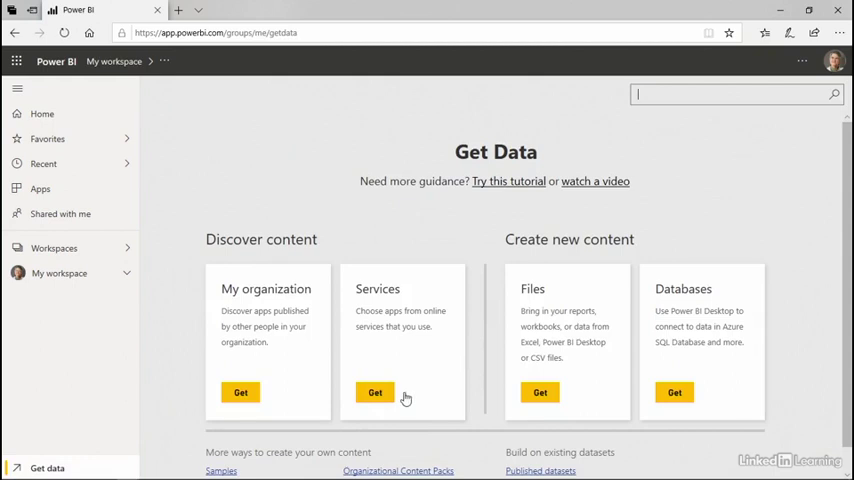
{"action": "mouse_move", "coordinate": [412, 396]}
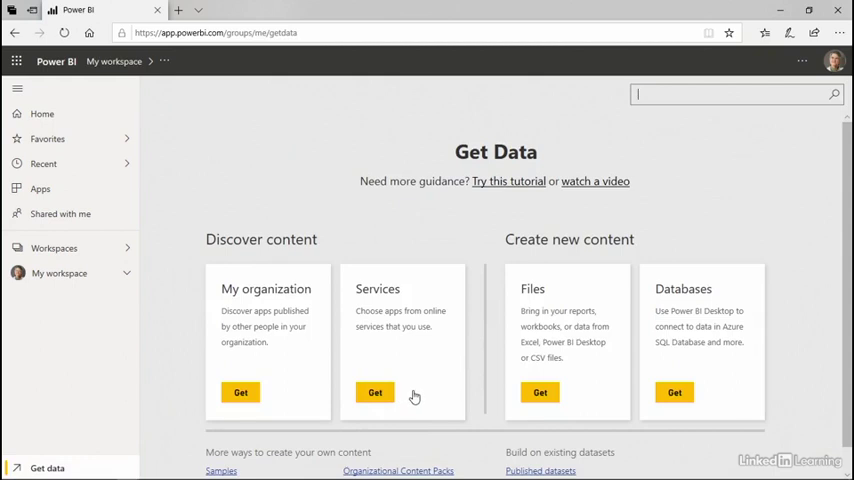